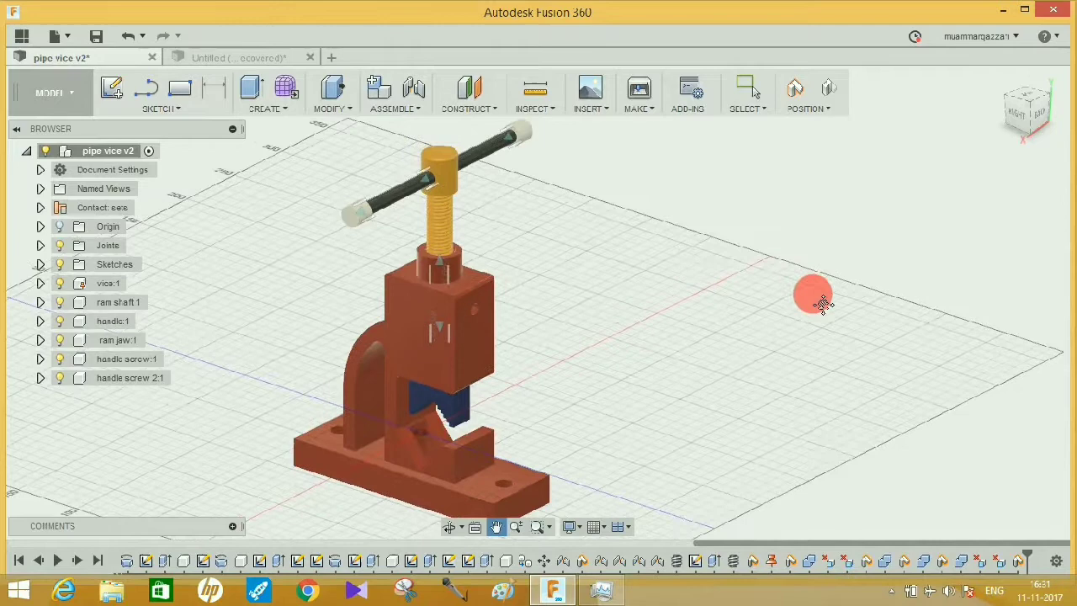
# Browse the inspection tools and orbit the pipe vice to view its jaw from several sides
pyautogui.click(535, 93)
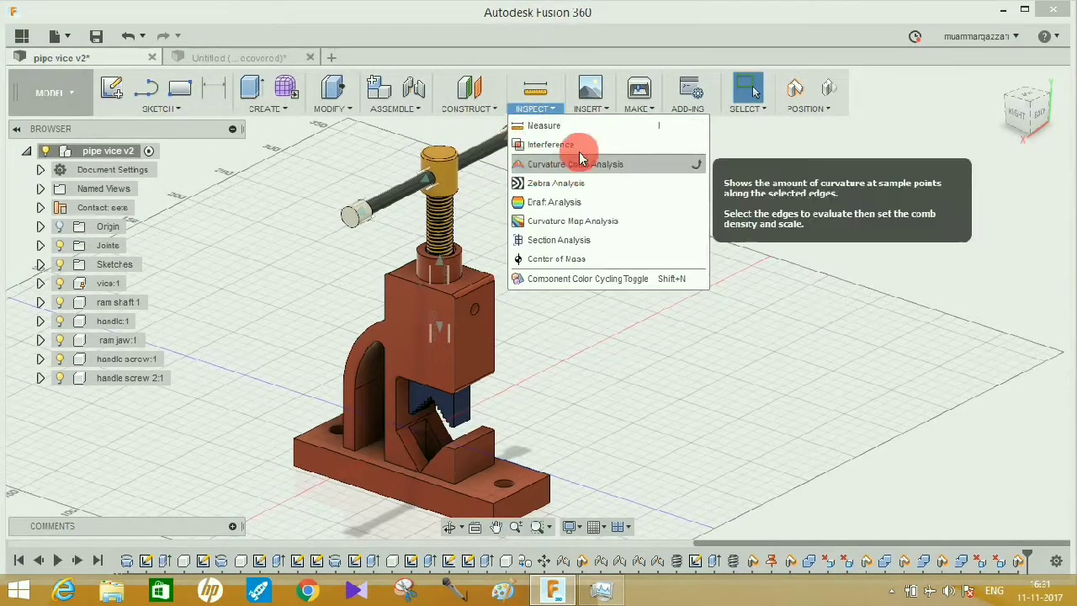
pyautogui.moveTo(592, 145)
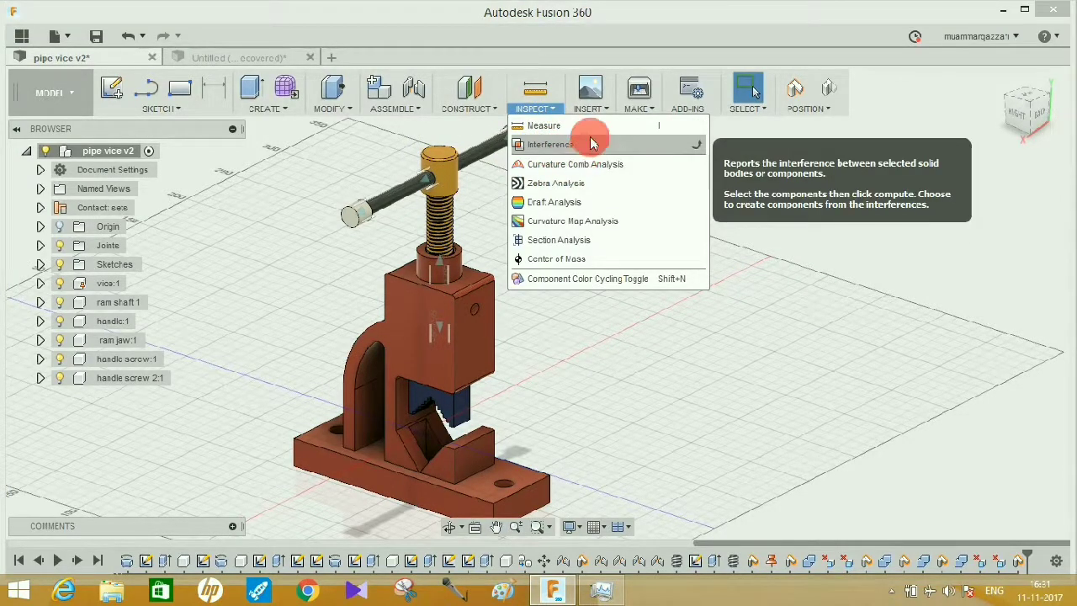
pyautogui.click(875, 239)
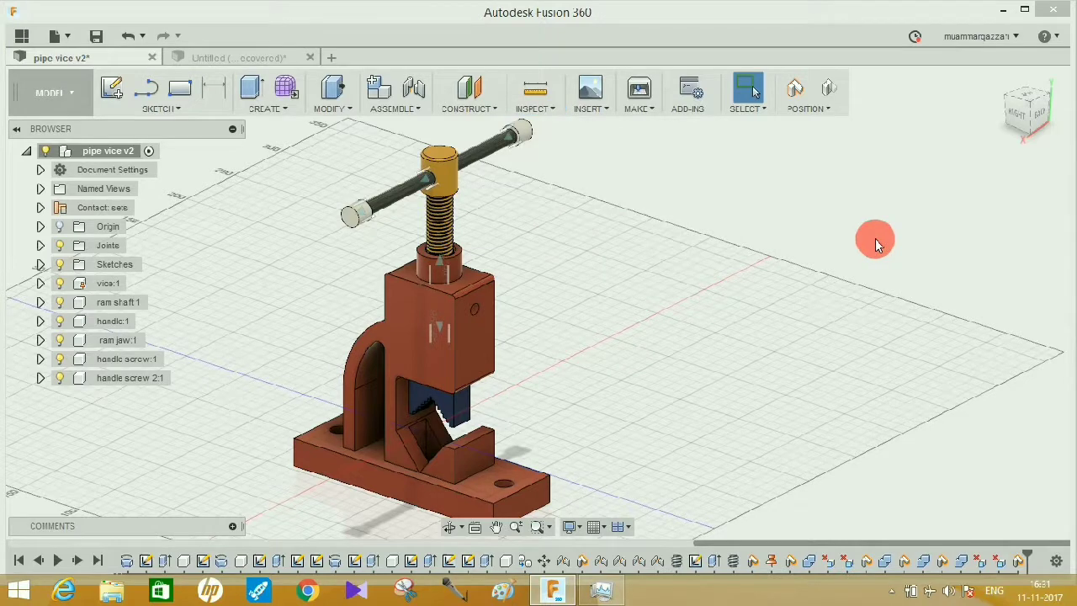
pyautogui.moveTo(871, 237)
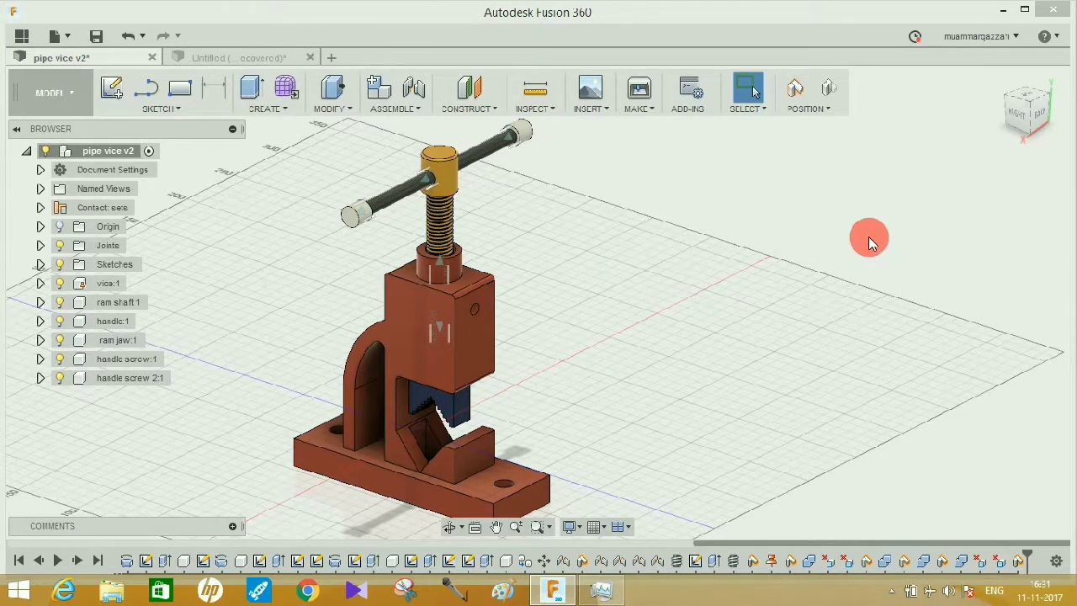
pyautogui.moveTo(851, 232)
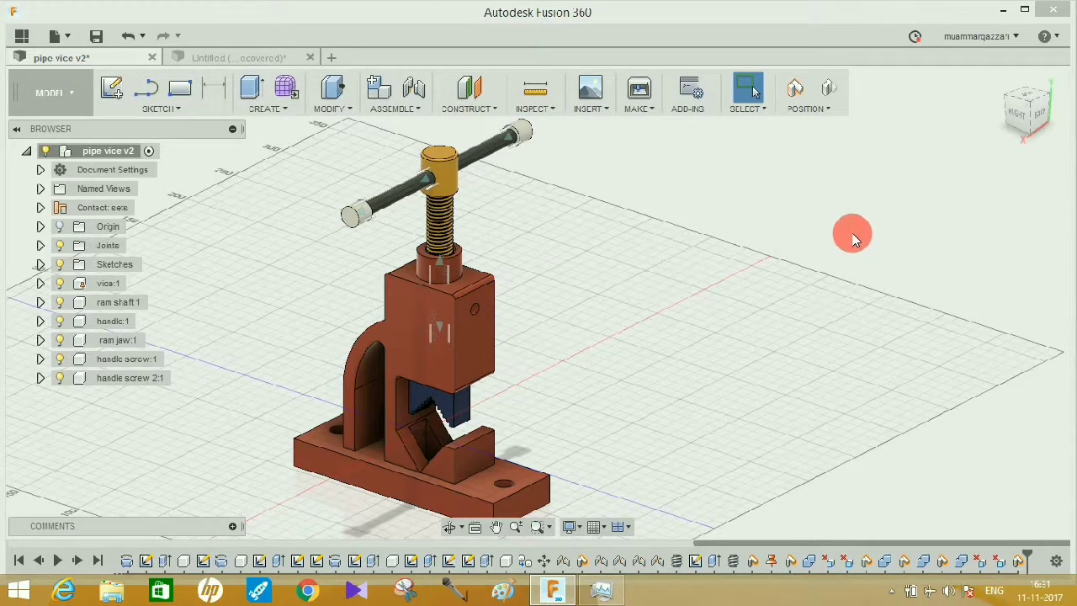
pyautogui.moveTo(838, 234)
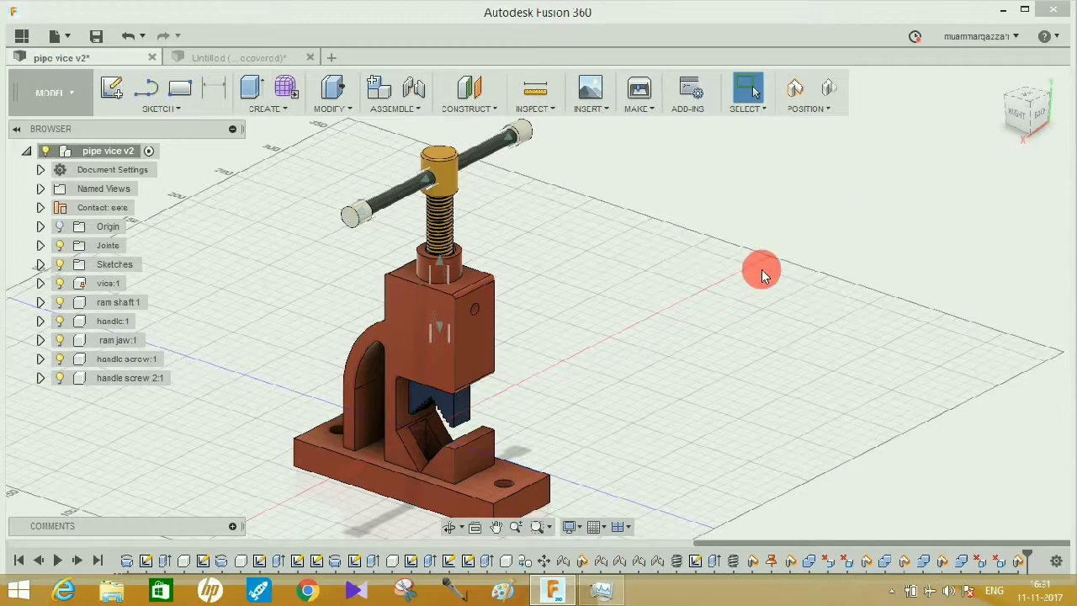
pyautogui.moveTo(454, 393)
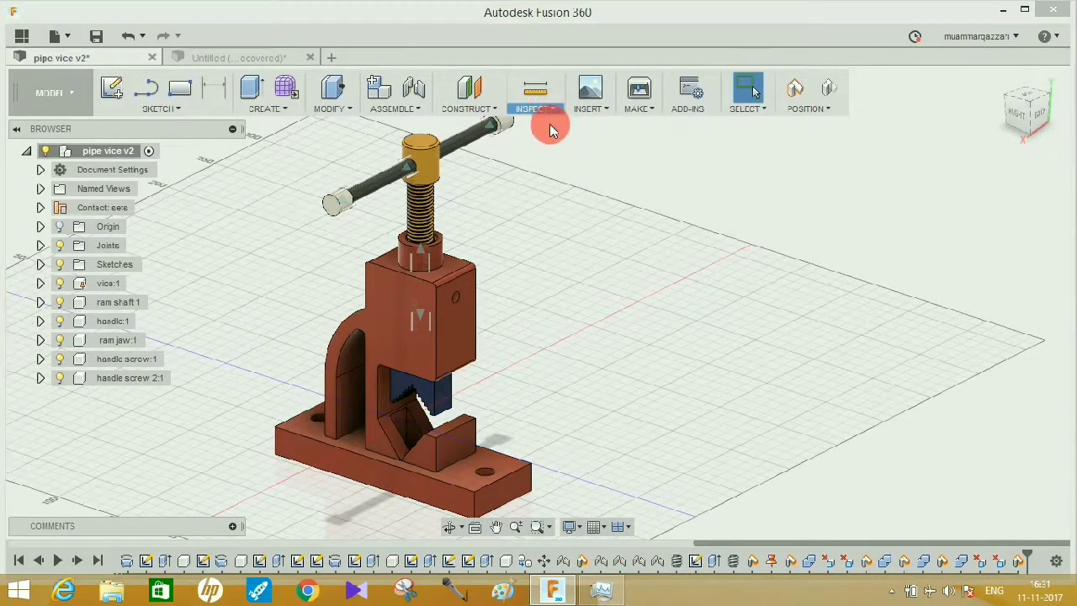
pyautogui.click(535, 92)
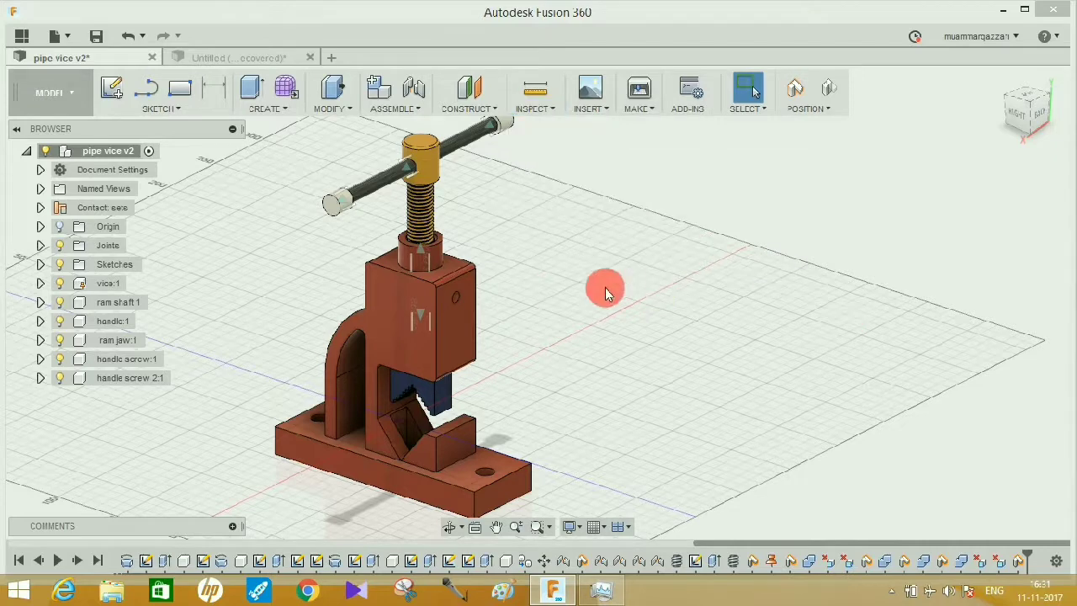
pyautogui.moveTo(606, 290); pyautogui.dragTo(636, 306)
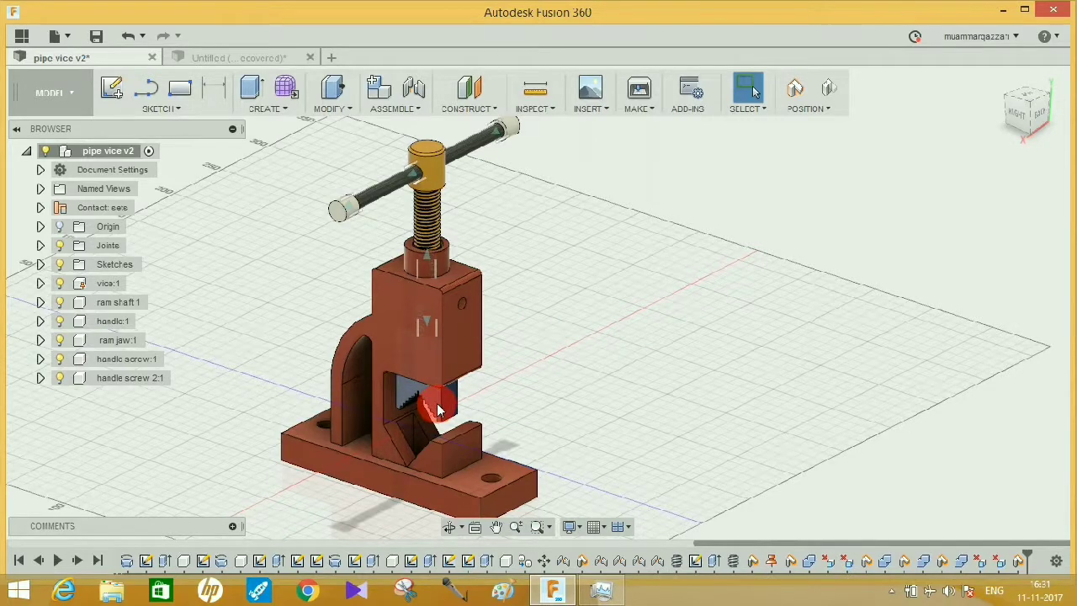
pyautogui.click(437, 401)
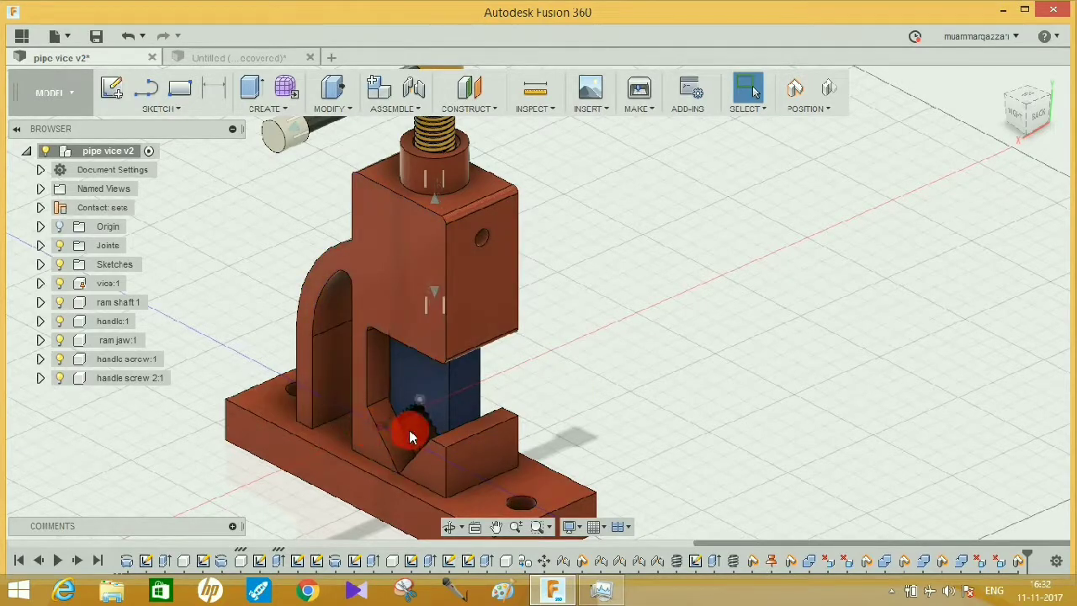
pyautogui.moveTo(412, 434); pyautogui.dragTo(401, 418)
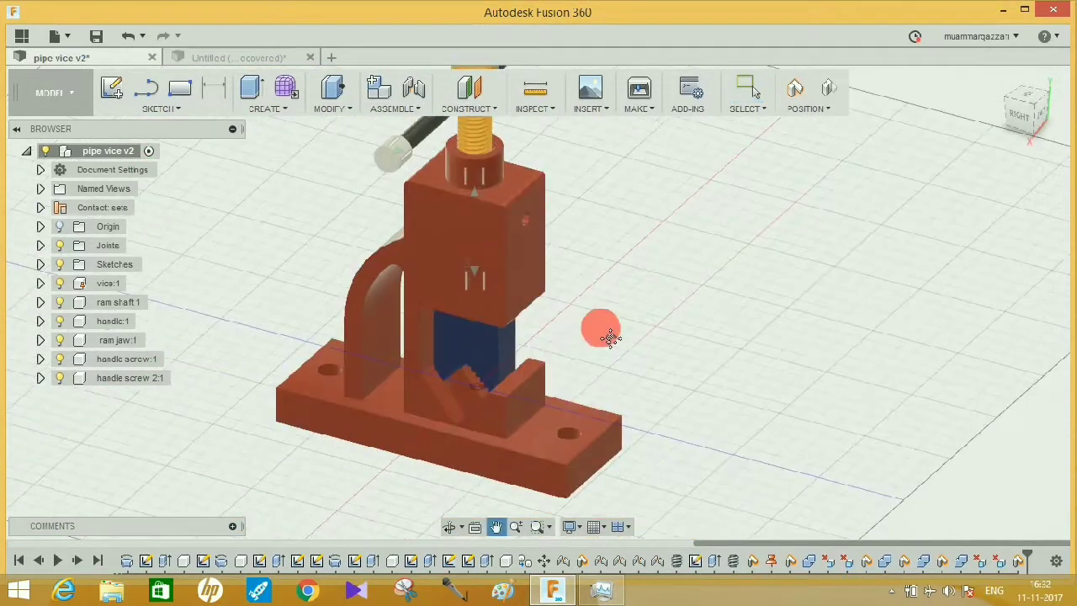
pyautogui.moveTo(602, 328); pyautogui.dragTo(475, 356)
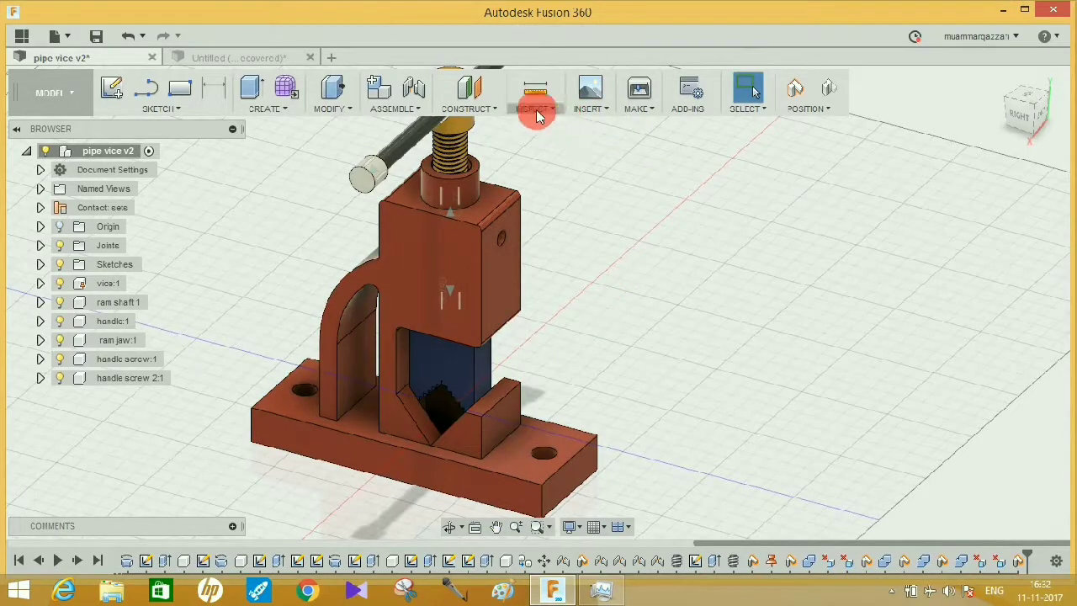
# Run an Interference check on two vice bodies, confirm no interferences, and dismiss the check
pyautogui.click(534, 92)
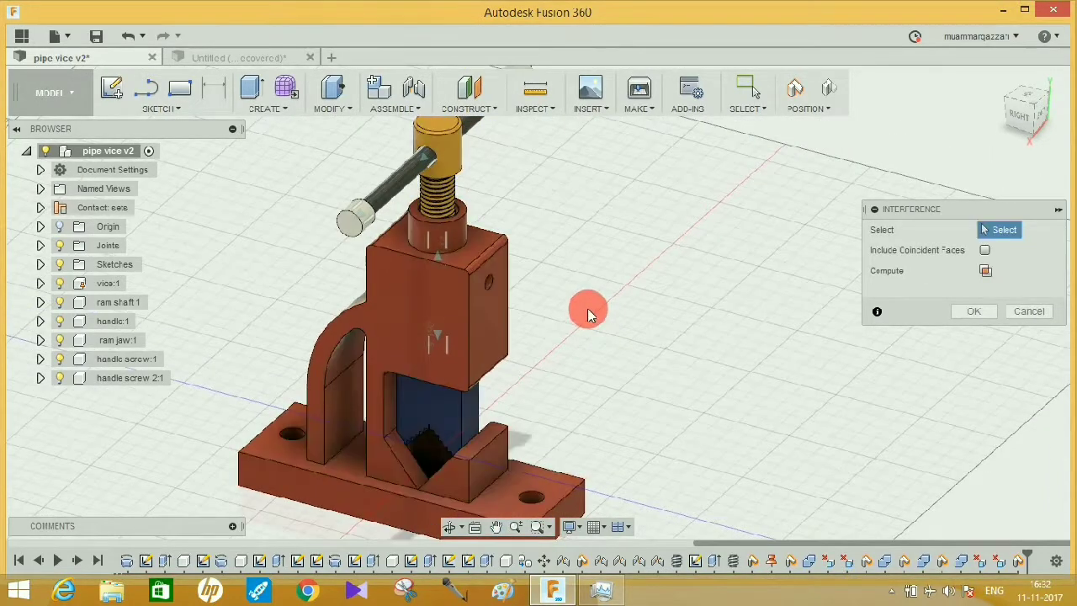
pyautogui.moveTo(810, 189)
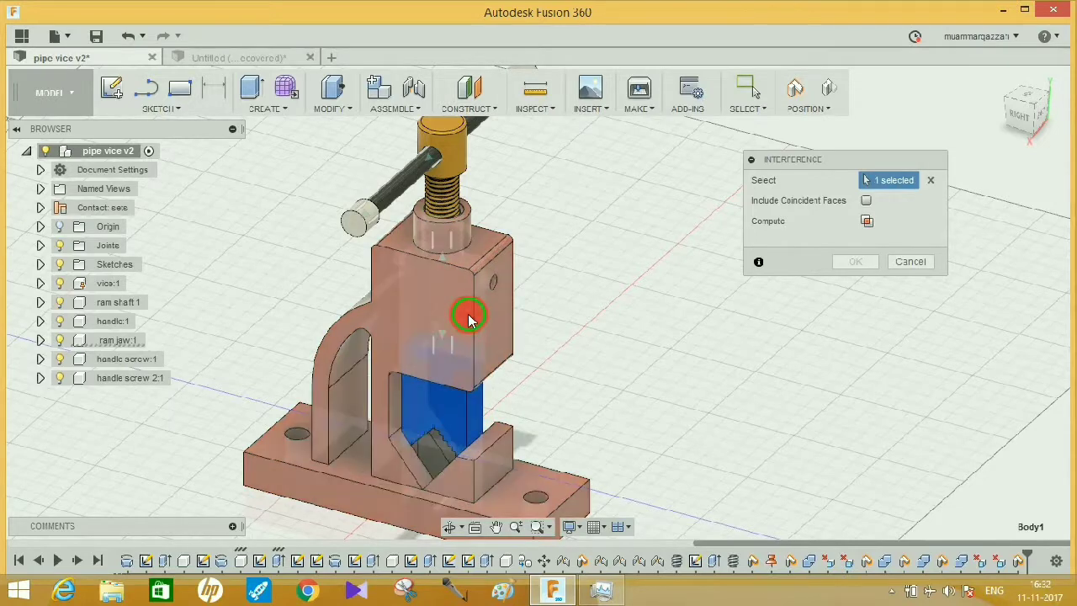
pyautogui.click(470, 318)
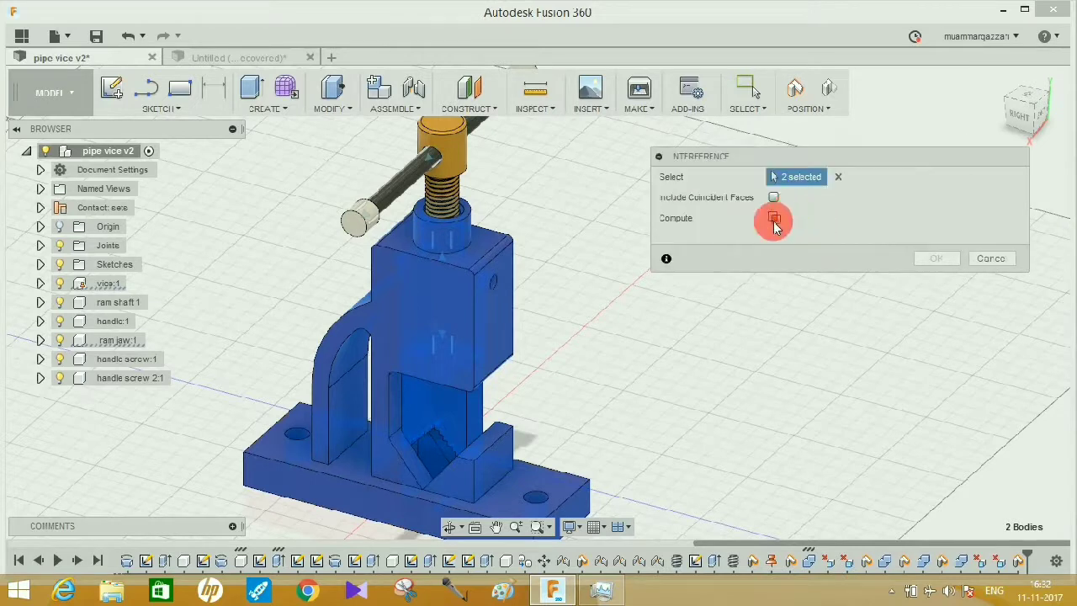
pyautogui.click(774, 219)
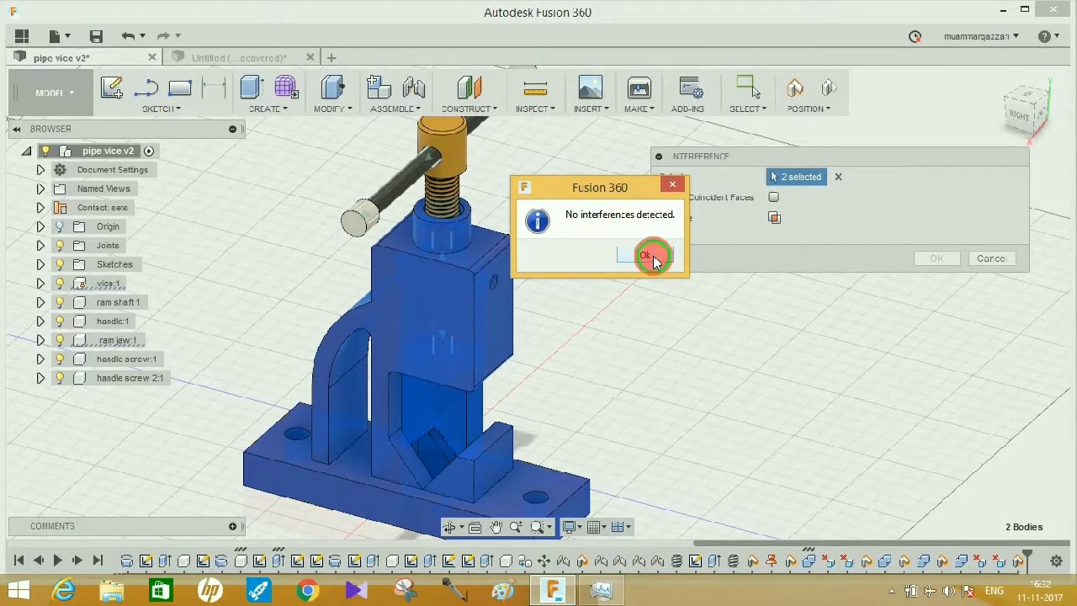
pyautogui.click(646, 255)
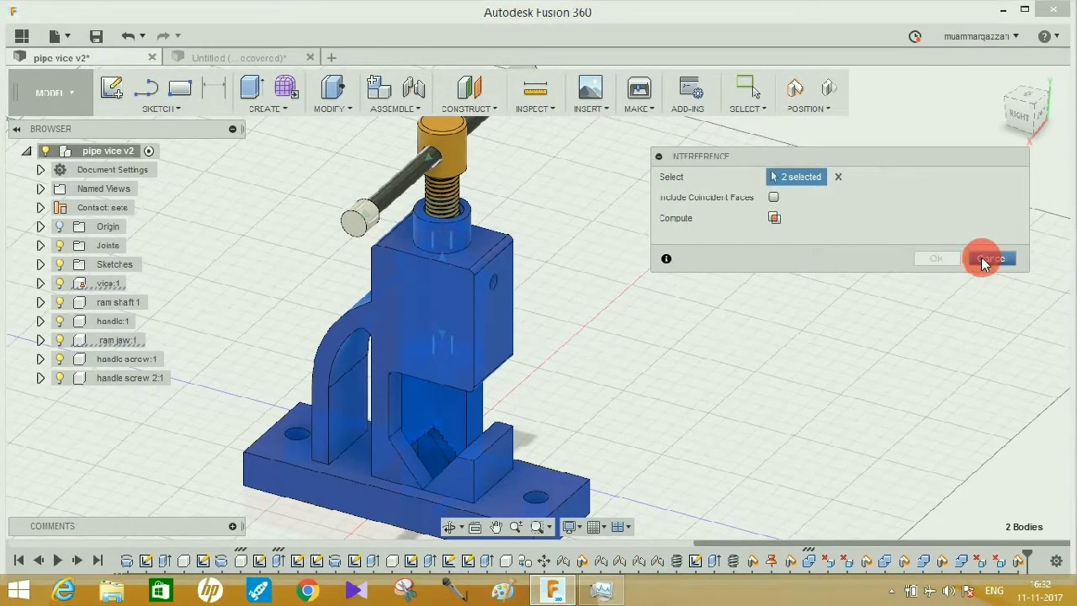
pyautogui.click(991, 259)
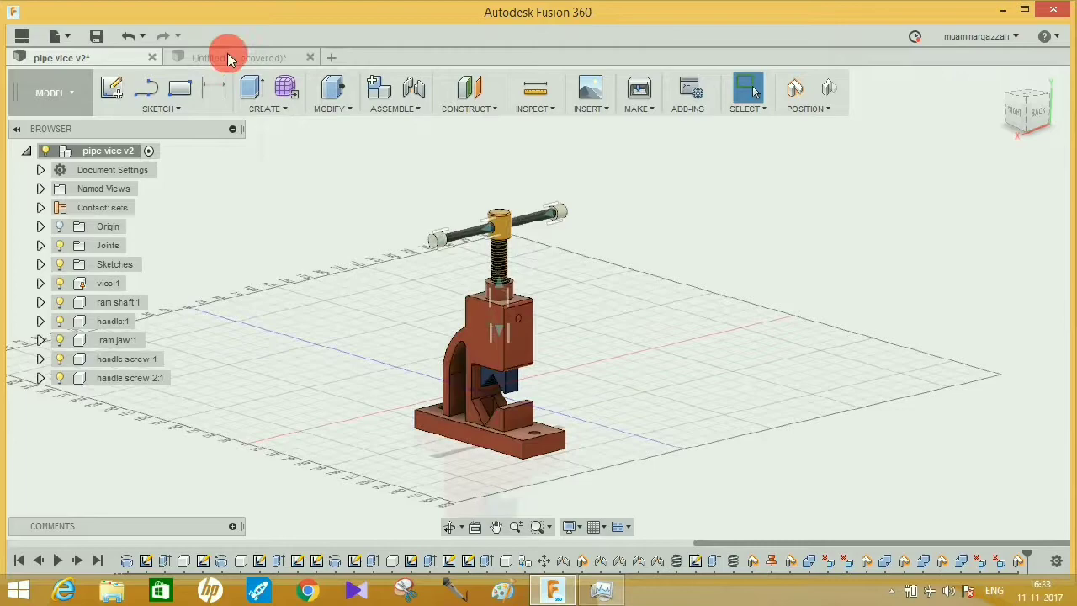
# Switch to the spring-and-plates design and start an Interference check on it
pyautogui.click(236, 57)
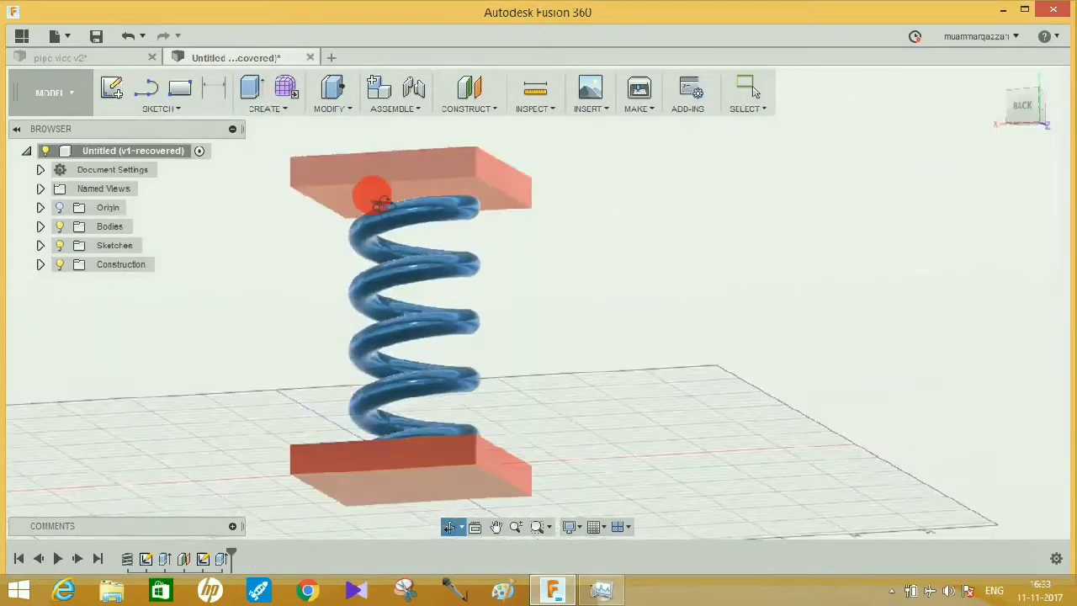
pyautogui.moveTo(374, 202); pyautogui.dragTo(272, 168)
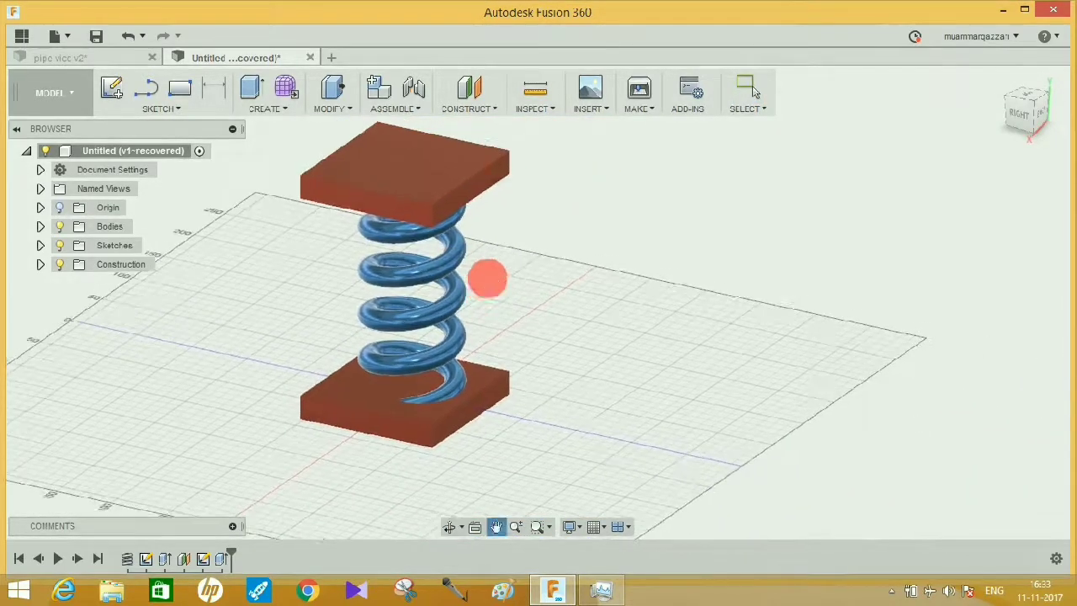
pyautogui.click(467, 93)
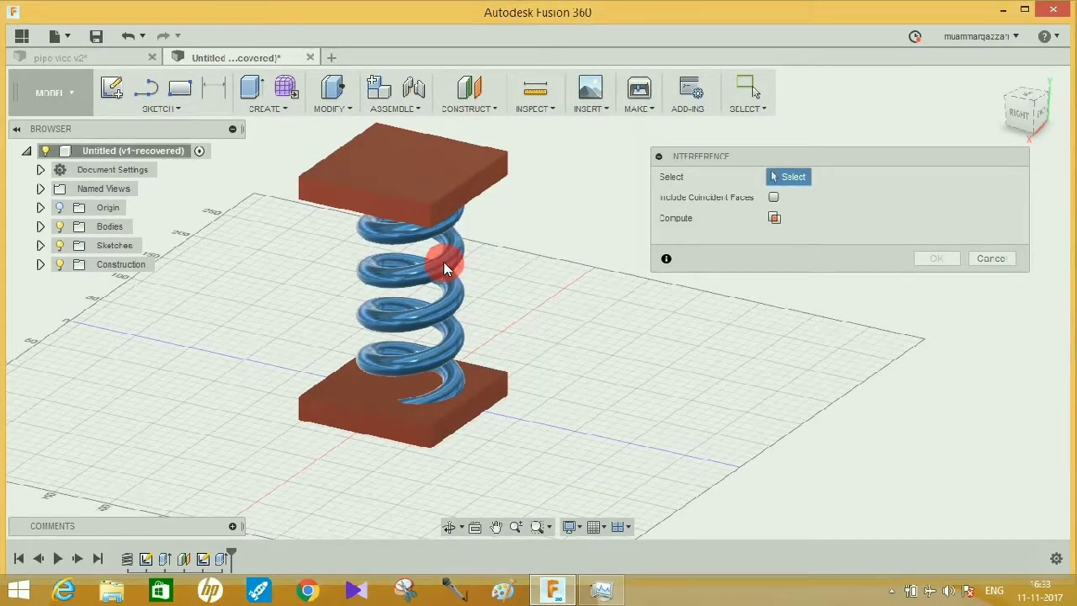
# Compute interference for the spring and plates and acknowledge the no-interferences message
pyautogui.click(424, 424)
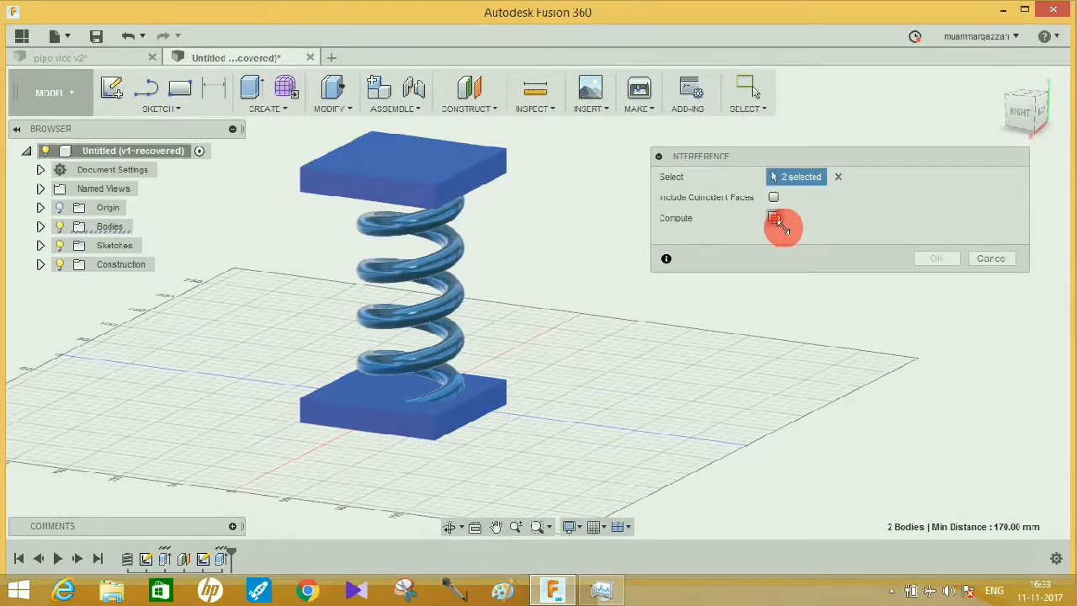
pyautogui.click(774, 218)
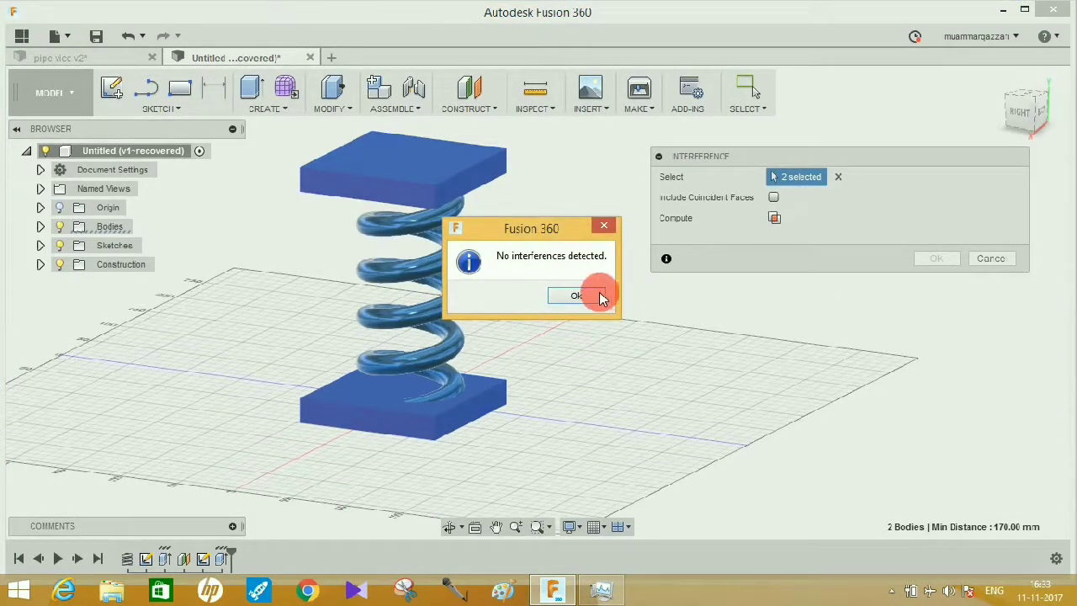
pyautogui.click(577, 297)
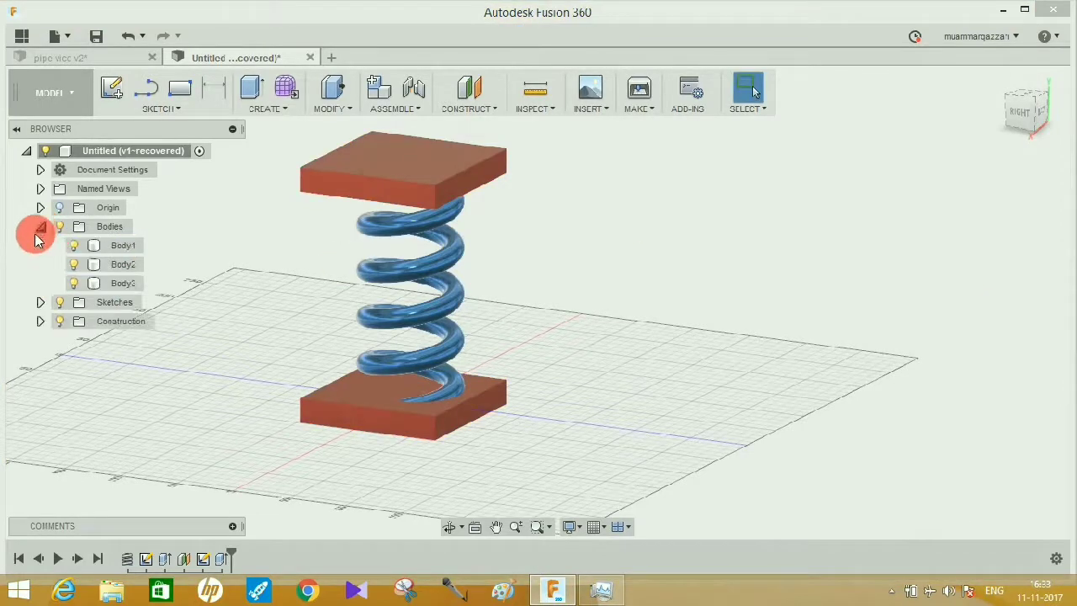
# Check the spring against the top plate Body2, revealing one red overlap of 1.245E+04 mm³
pyautogui.click(123, 264)
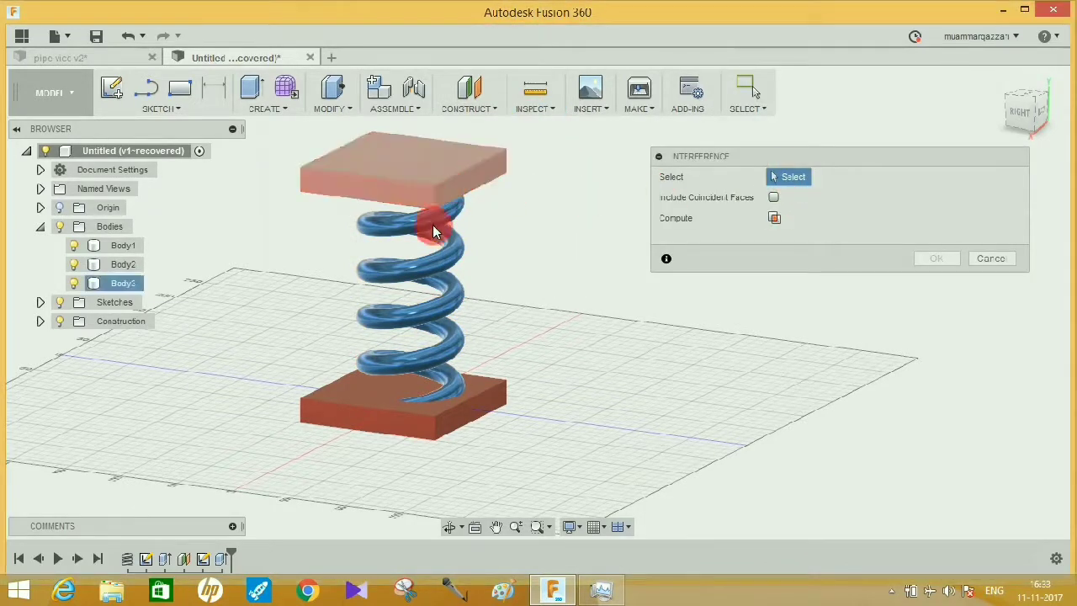
pyautogui.click(437, 232)
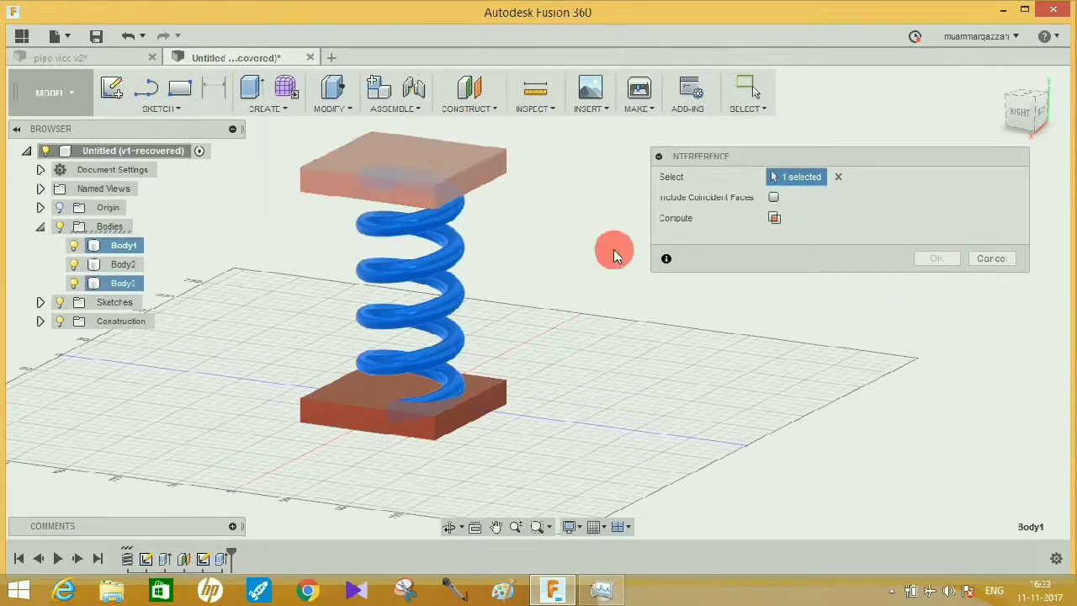
pyautogui.click(935, 259)
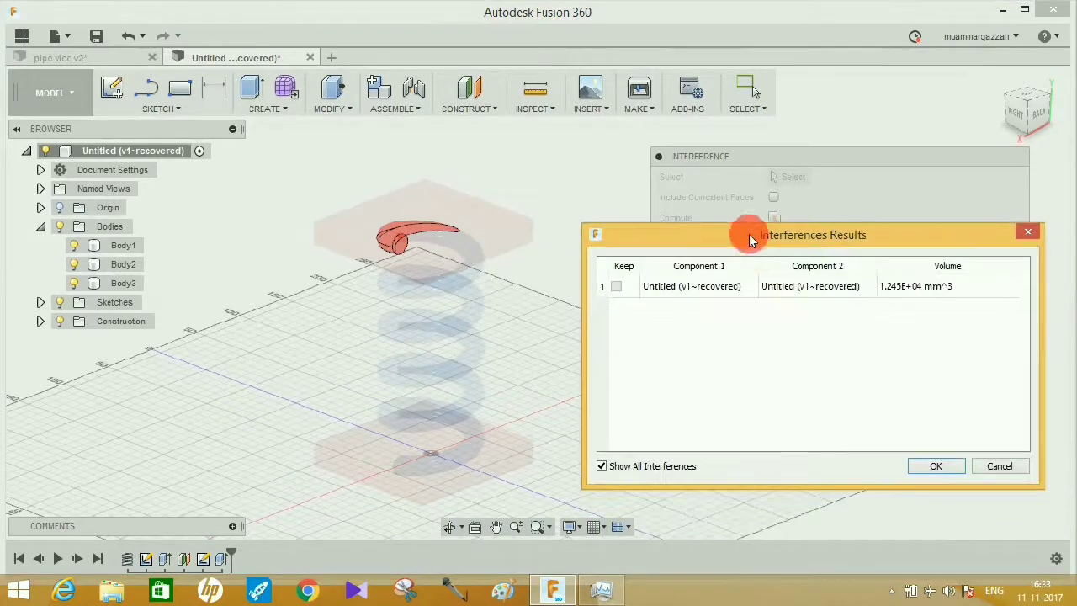
pyautogui.moveTo(807, 283)
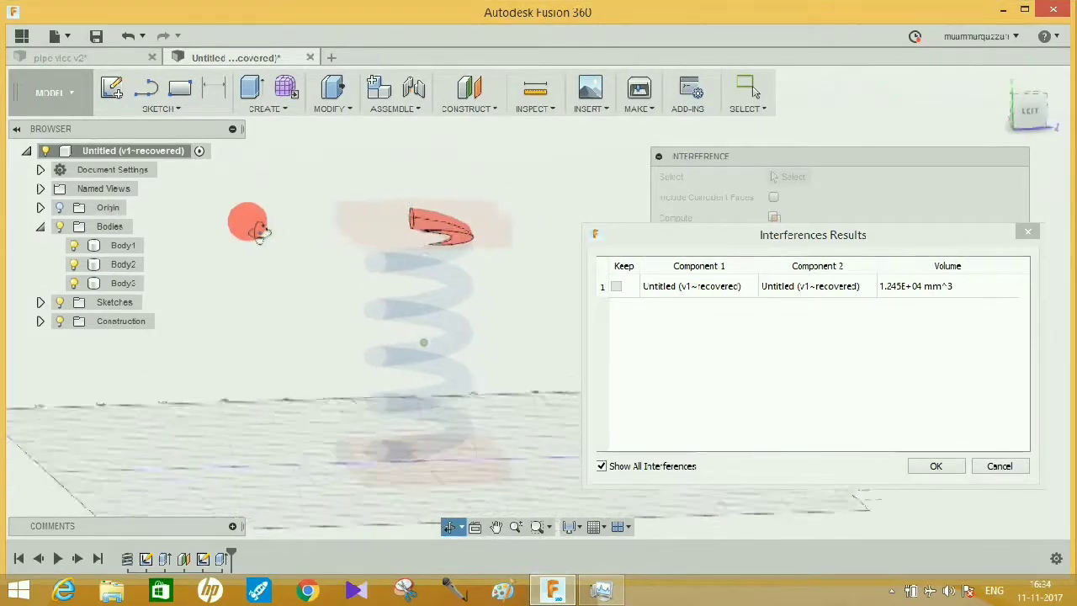
pyautogui.moveTo(252, 227); pyautogui.dragTo(457, 234)
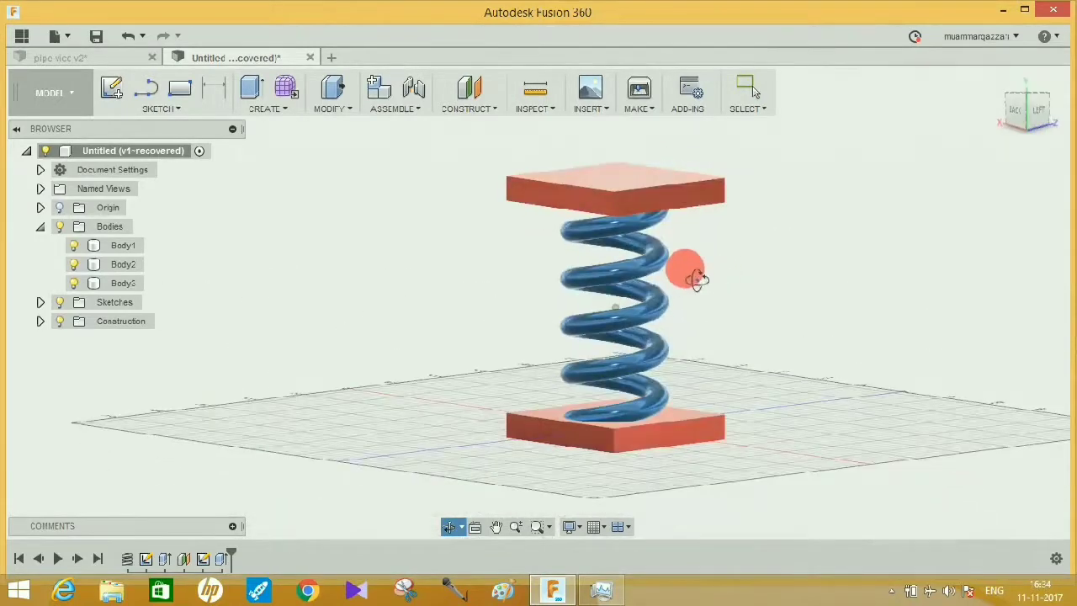
# Orbit the spring model and bring up the Inspect tools list again
pyautogui.moveTo(686, 277); pyautogui.dragTo(585, 283)
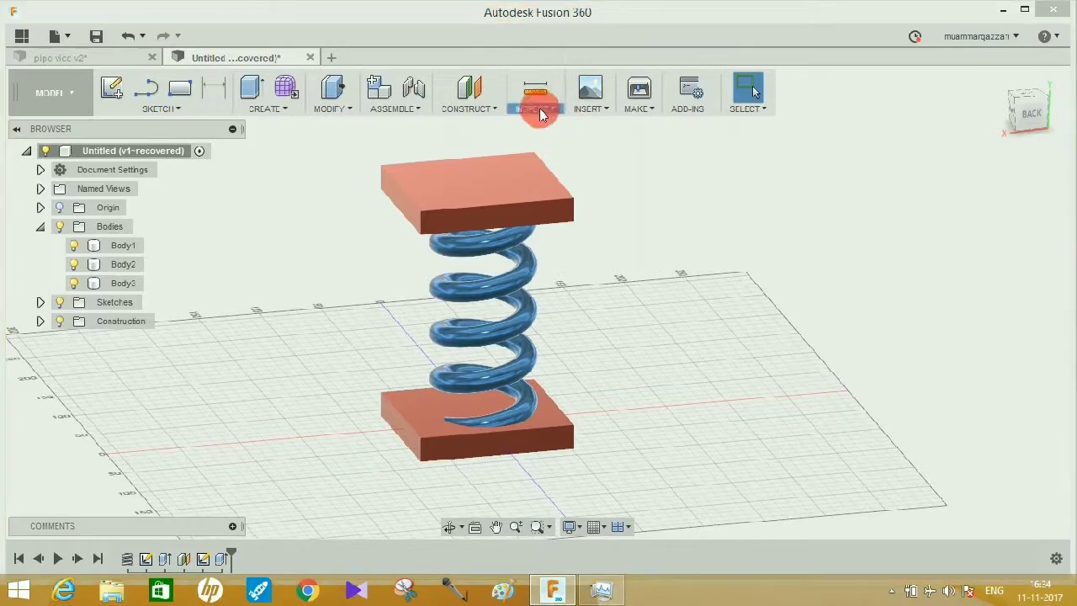
pyautogui.click(534, 93)
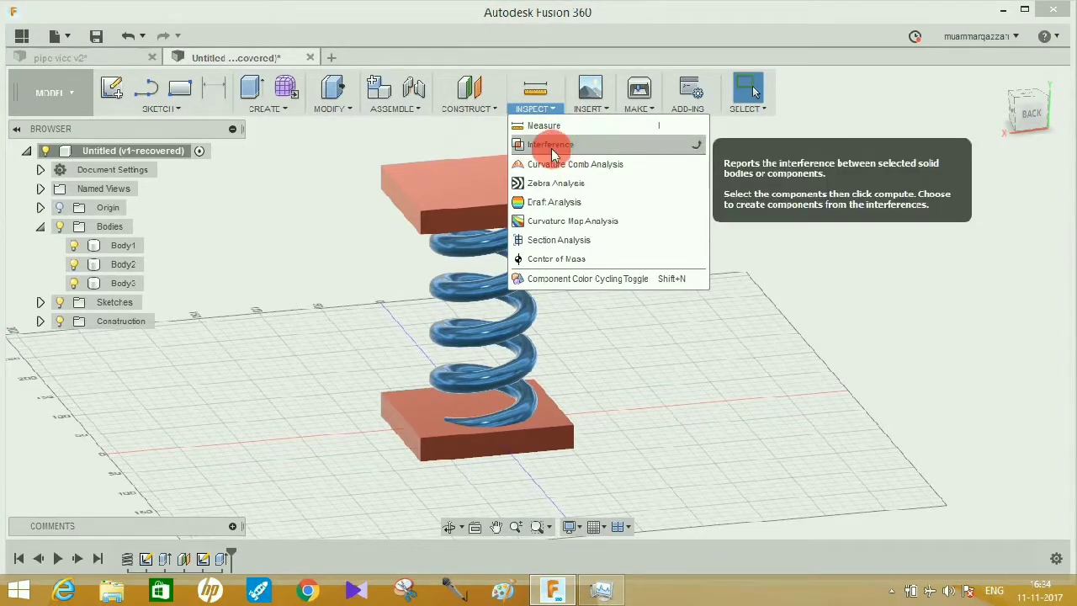